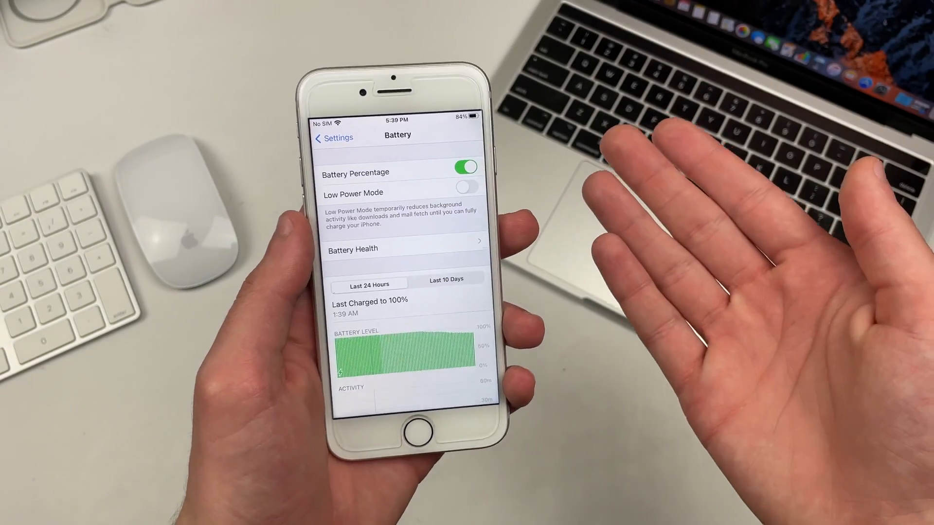
- Check Battery Health (90% maximum capacity, normal peak performance), then return home
left_click(405, 242)
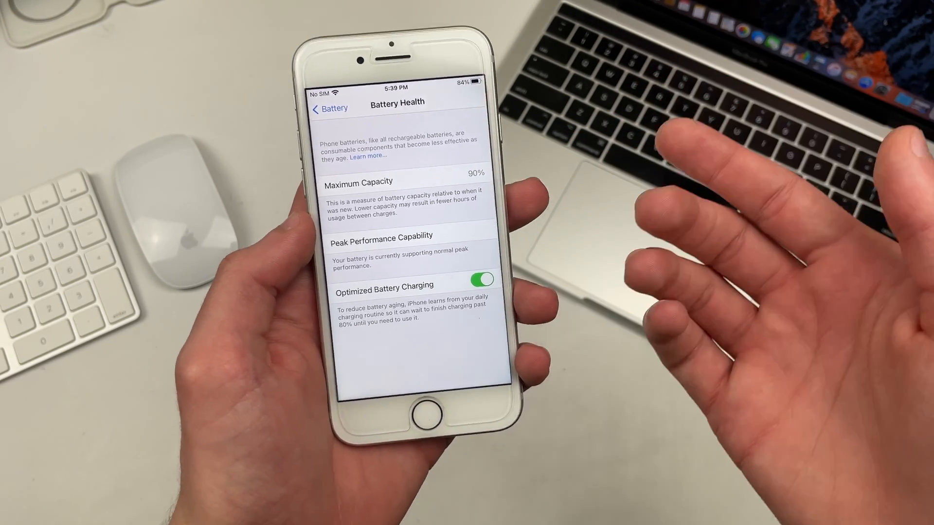
left_click(432, 414)
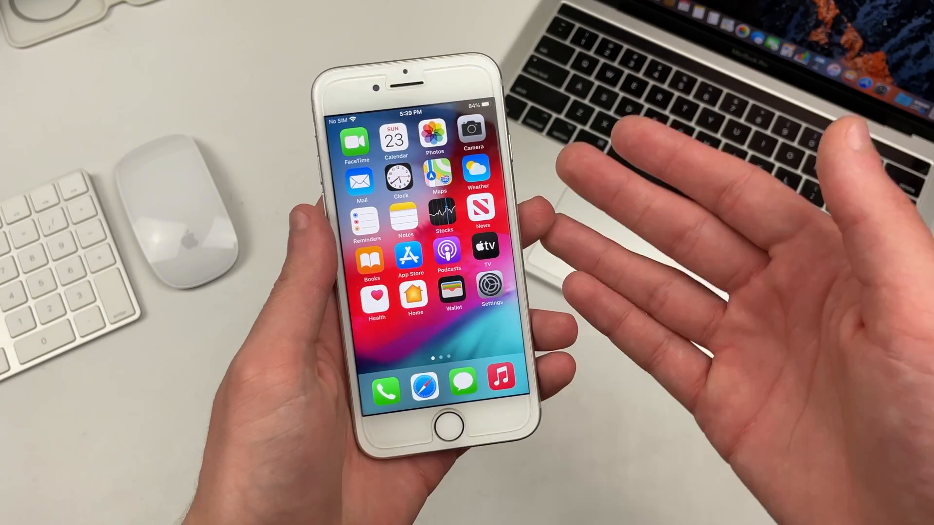